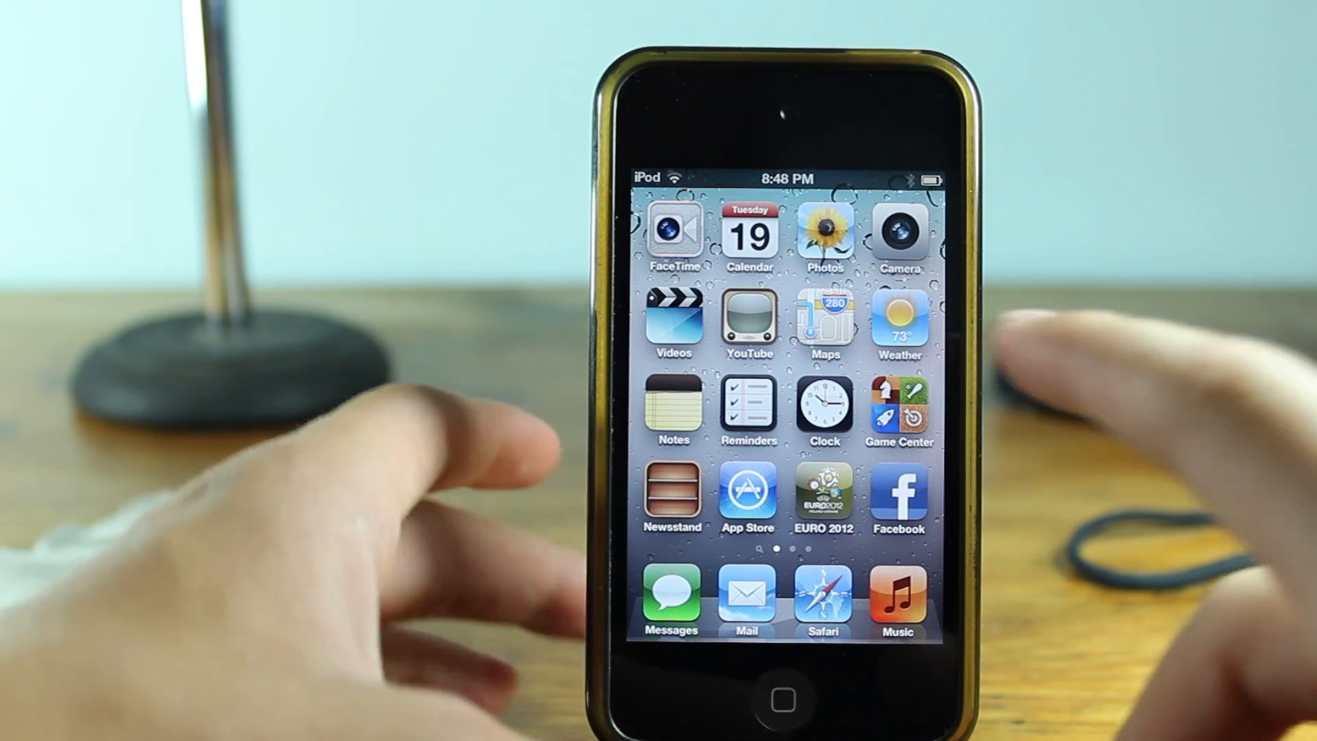
Step: Launch Safari from the iPod touch home screen to start entering the Dropbox address
left_click(823, 323)
type("d")
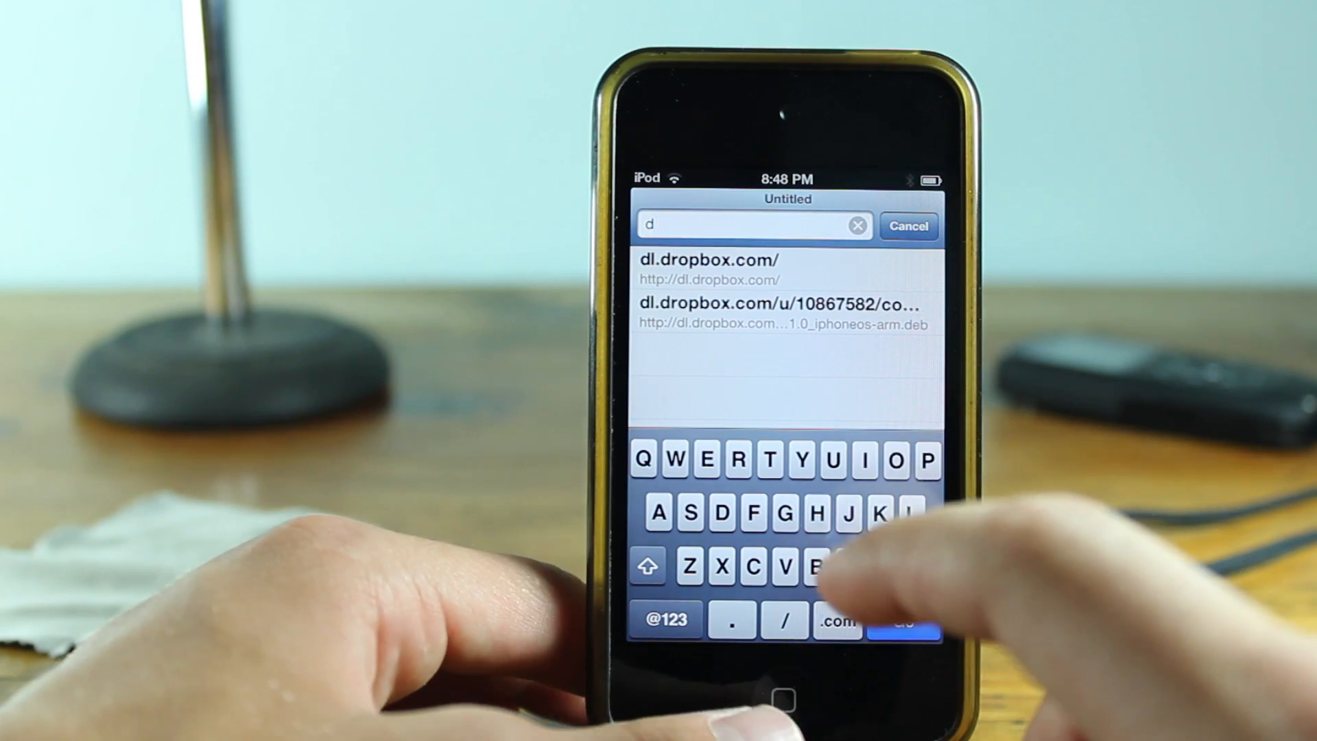
Step: Load the suggested dl.dropbox.com link to get com.alpden.3denabler_1.0_iphoneos-arm.deb (4 KB)
left_click(785, 314)
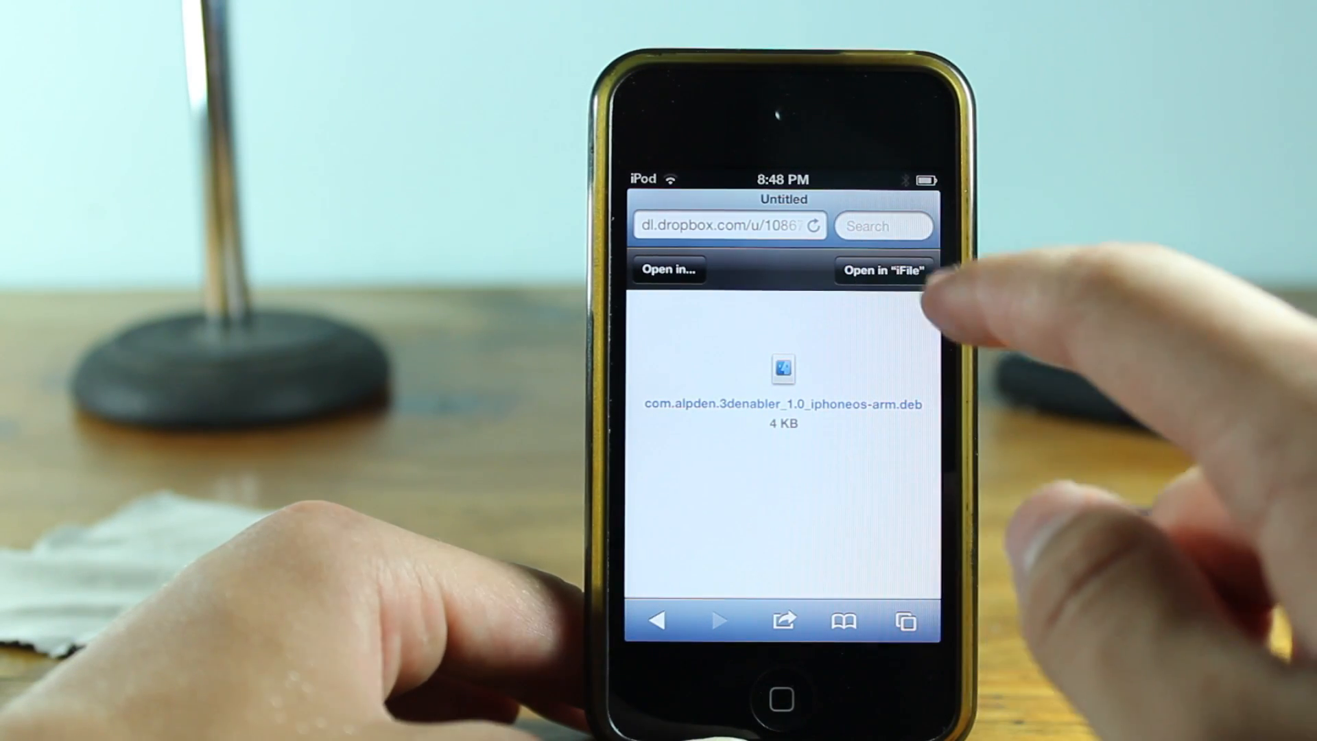
Step: Open the 3D enabler .deb in iFile to install it, restart Maps, then go home
left_click(884, 270)
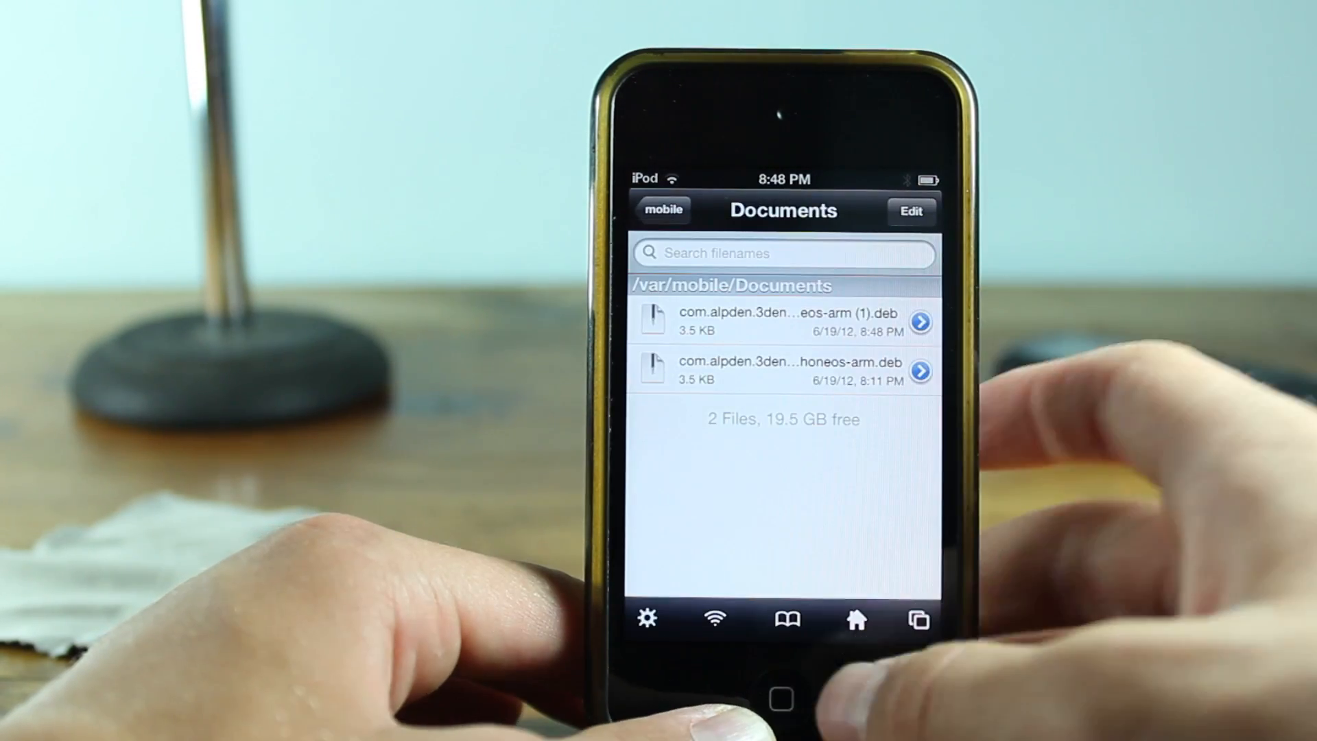
left_click(779, 698)
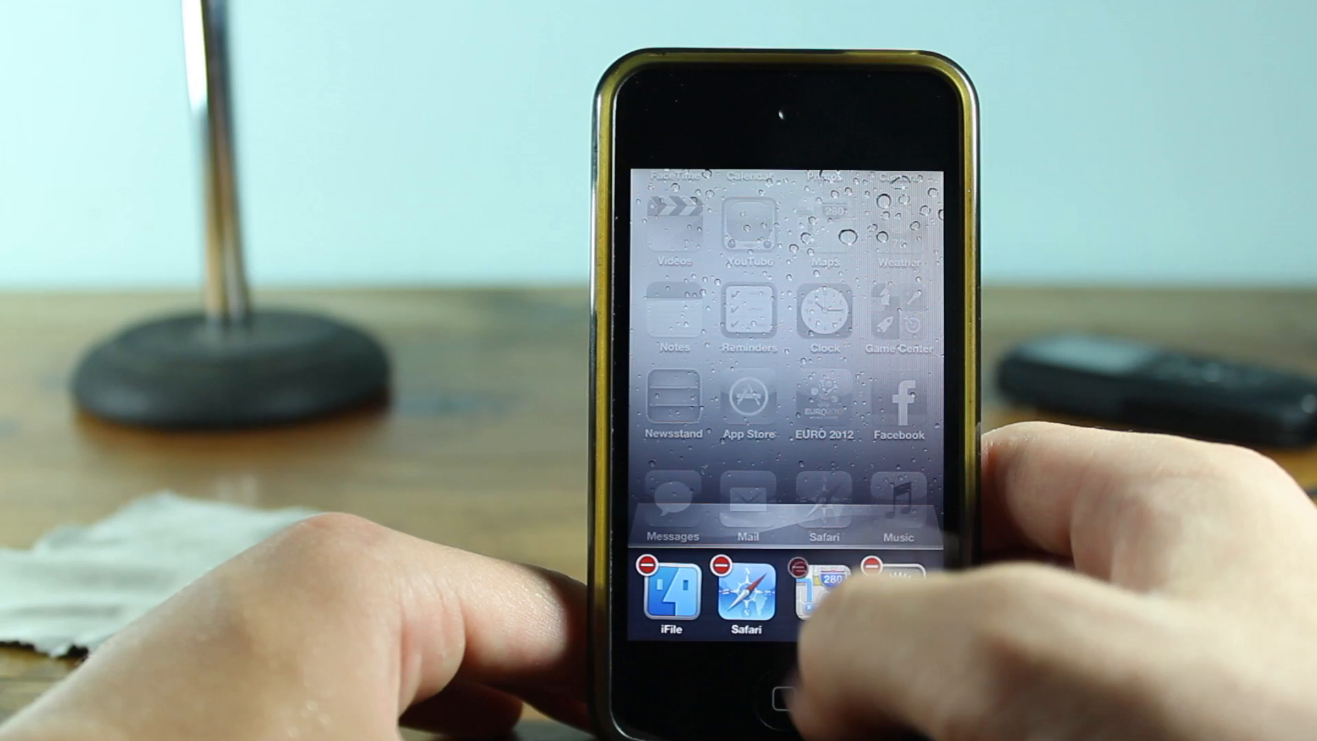
left_click(783, 697)
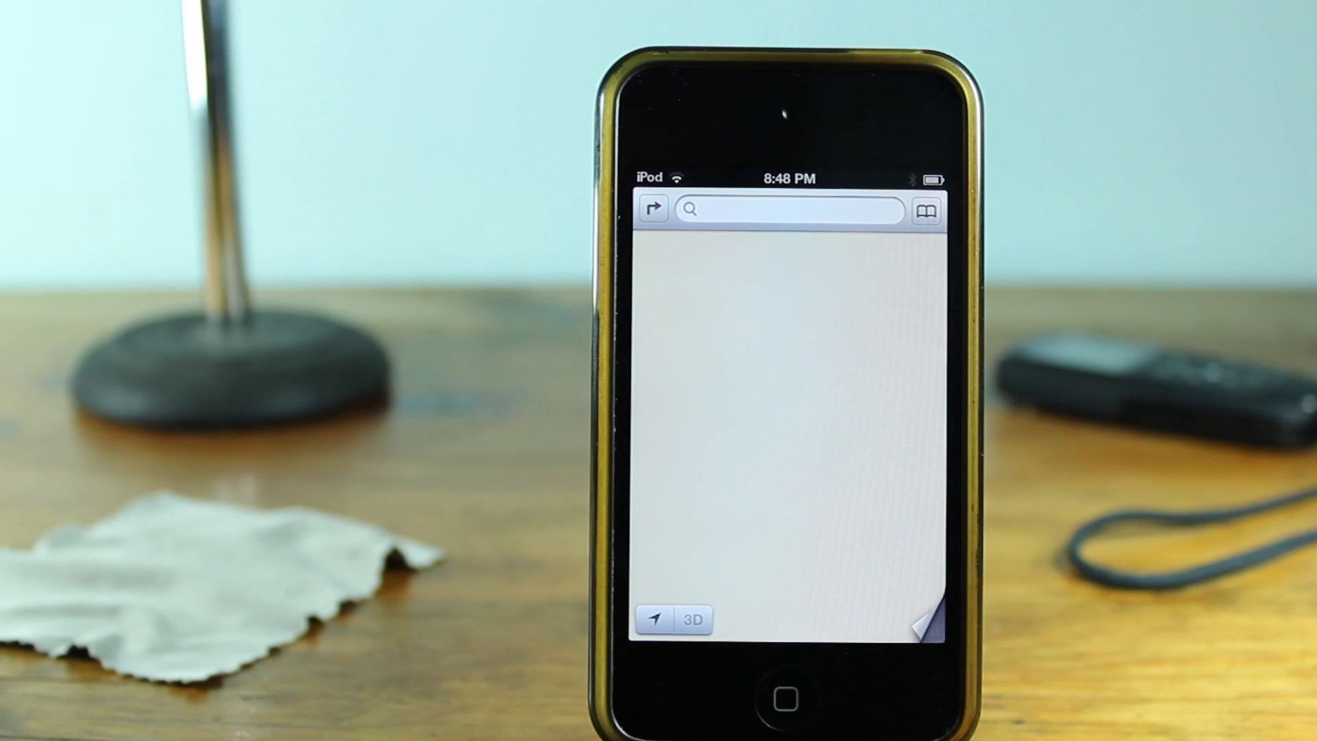
left_click(774, 700)
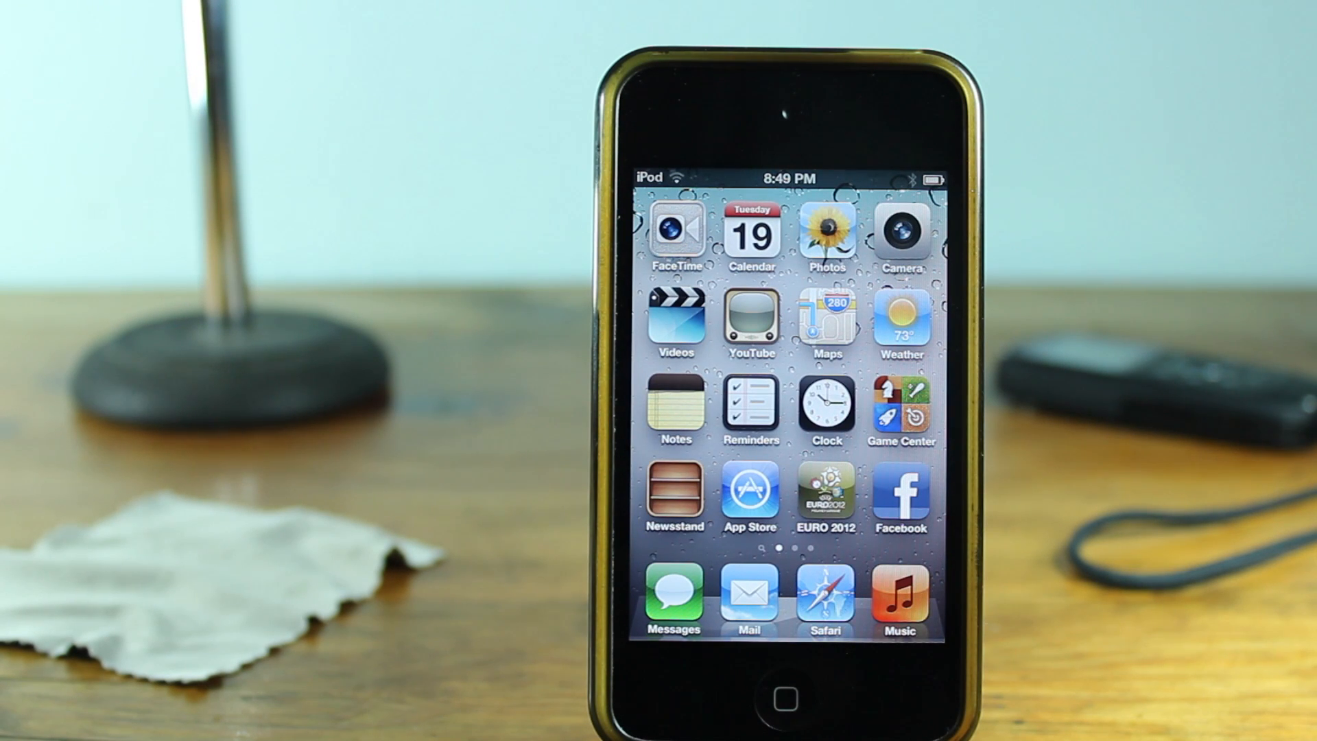